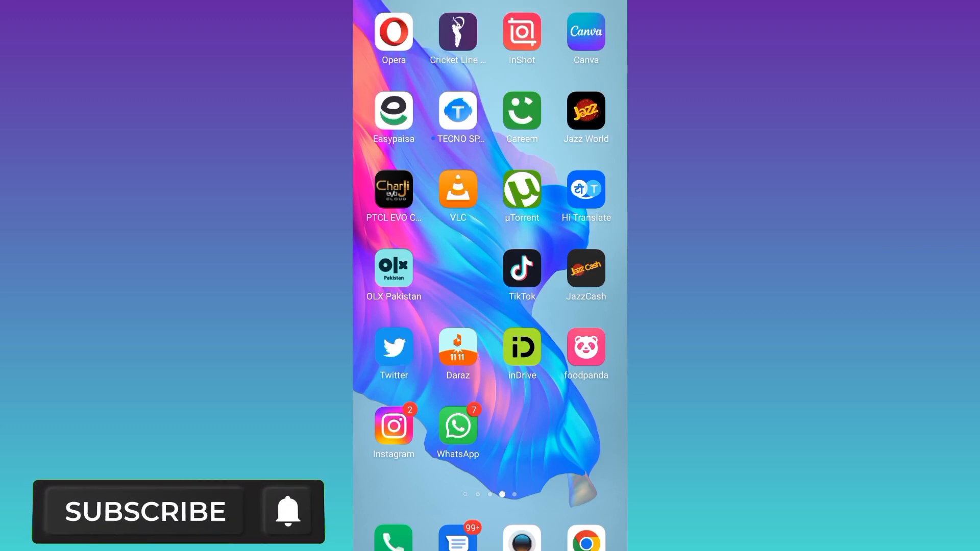
Step: Launch Instagram and bring up the profile menu with Settings, Your activity and Archive
click(287, 511)
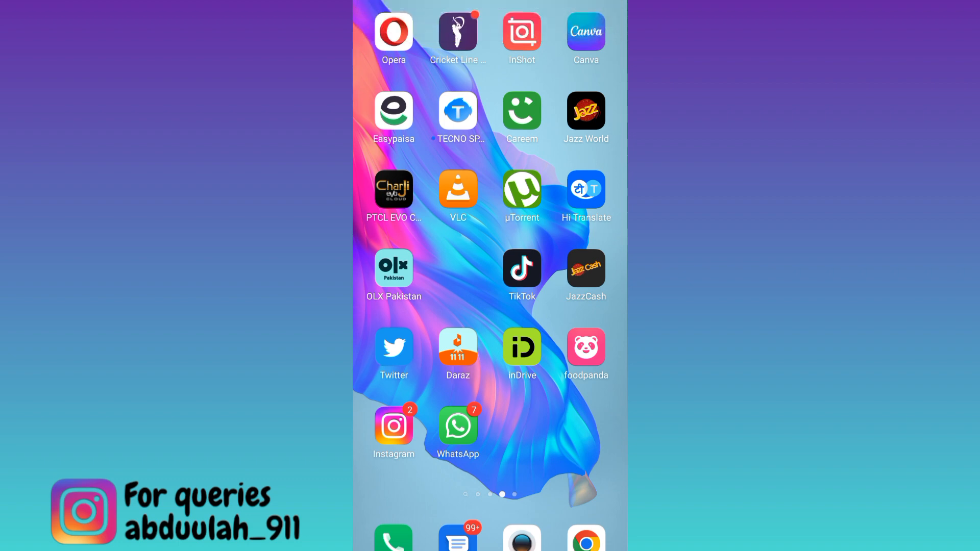
click(393, 427)
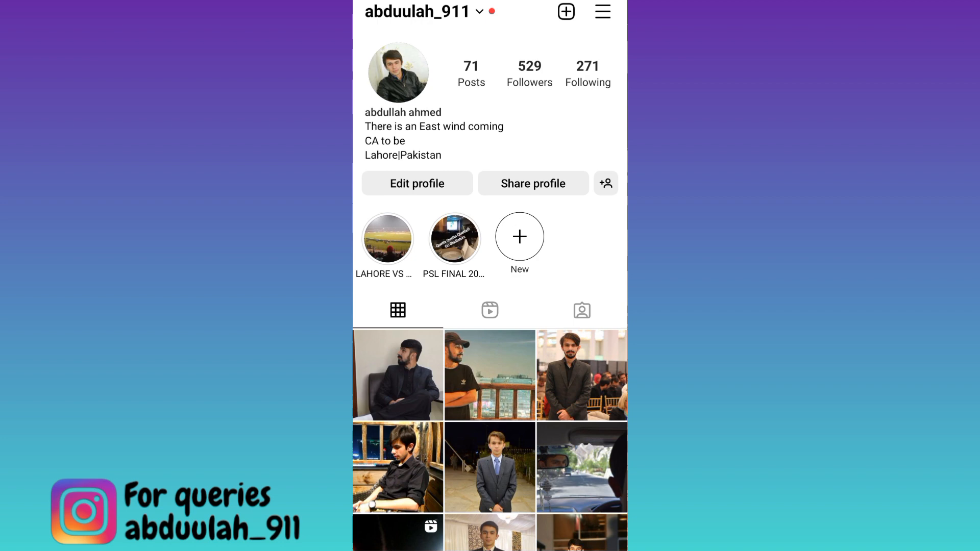
click(602, 11)
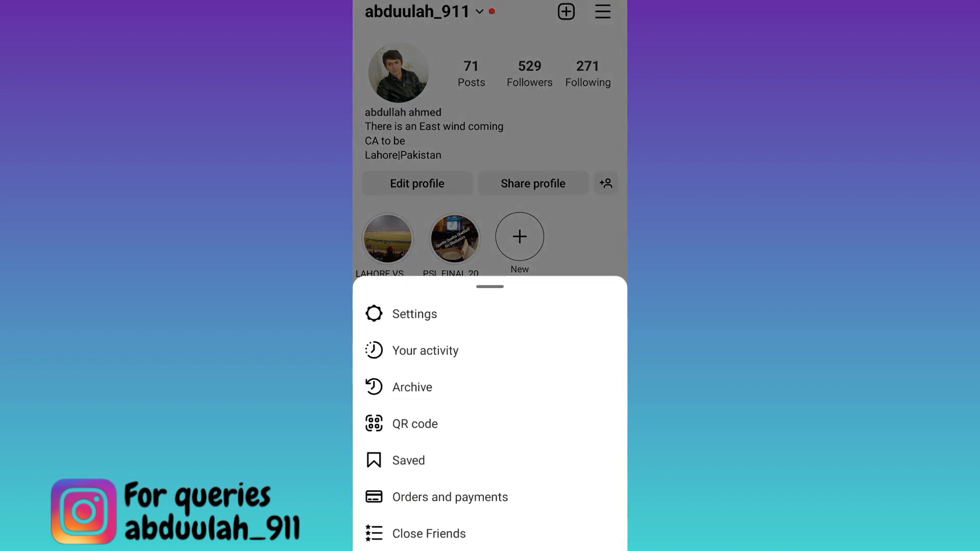
Step: Go to Settings and reach the Dark mode page showing On, Off and System default
click(413, 313)
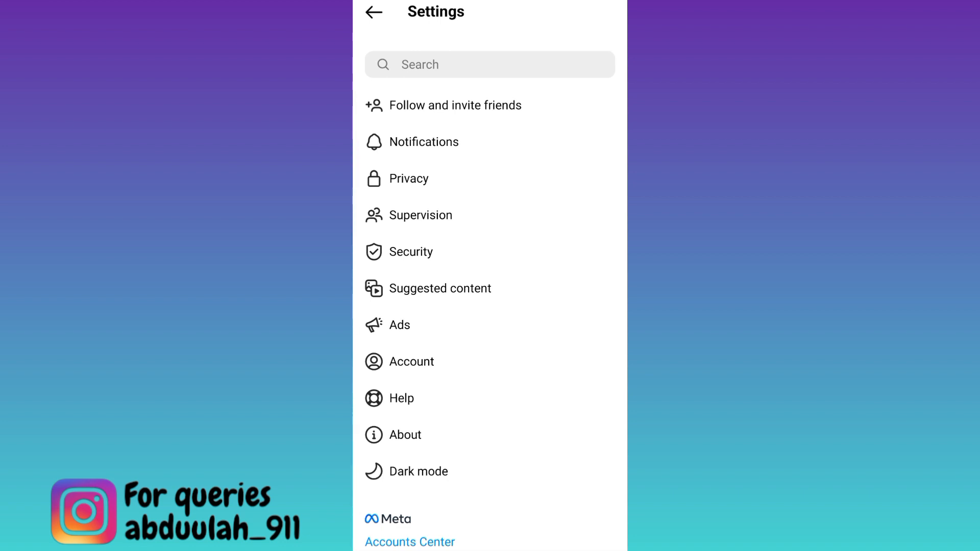
click(420, 472)
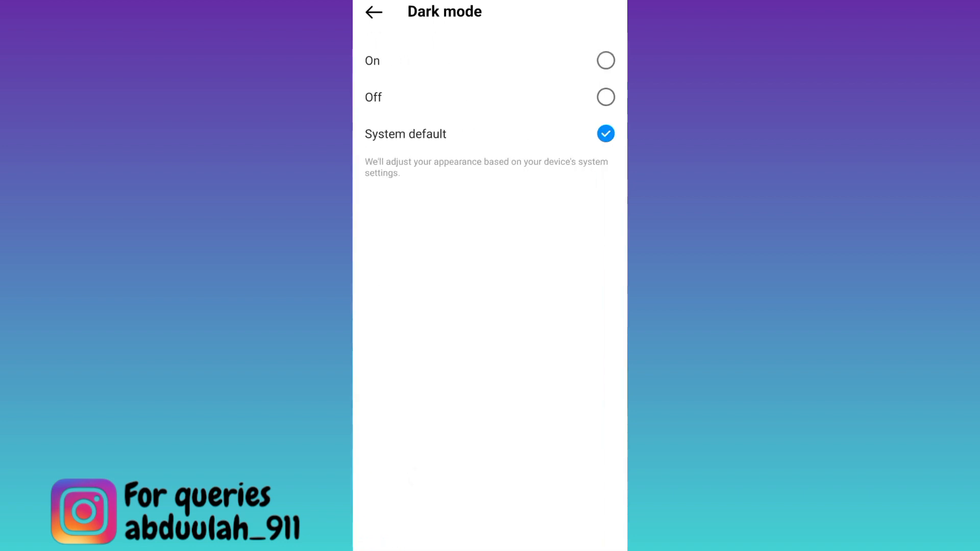